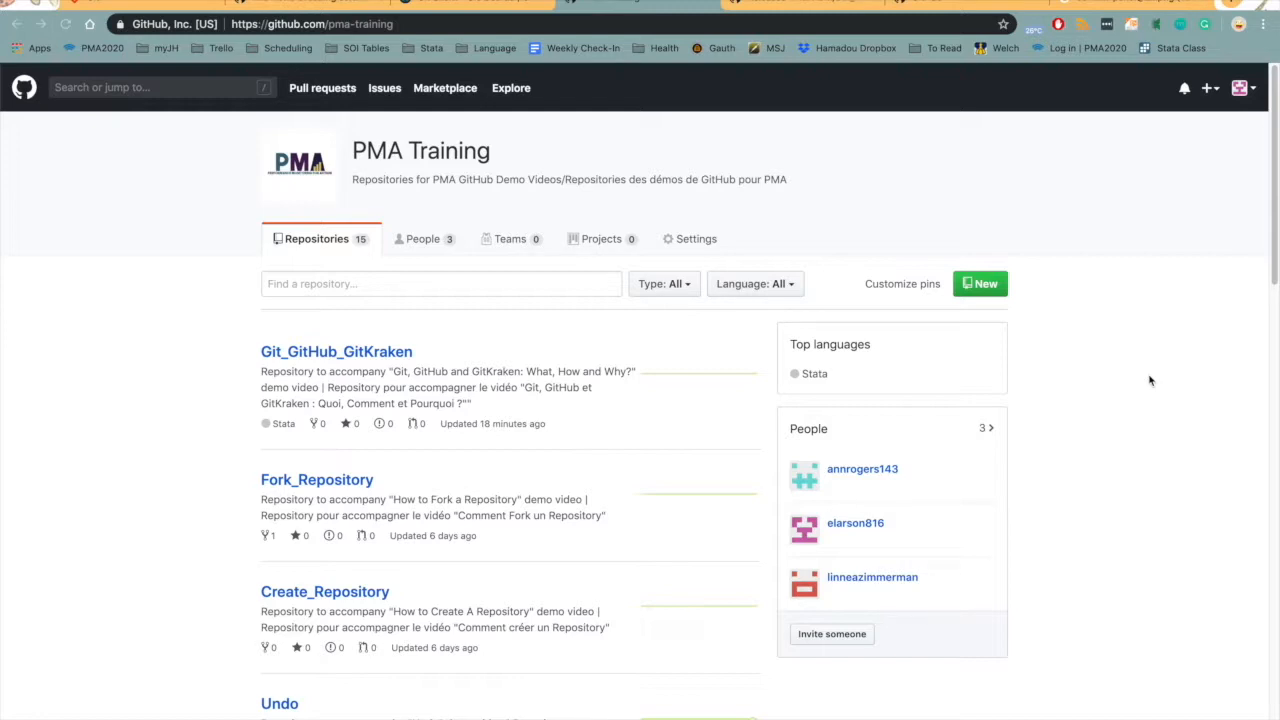
Close the empty Terminal bash window to return to the pma-training GitHub repository list
left_click(180, 24)
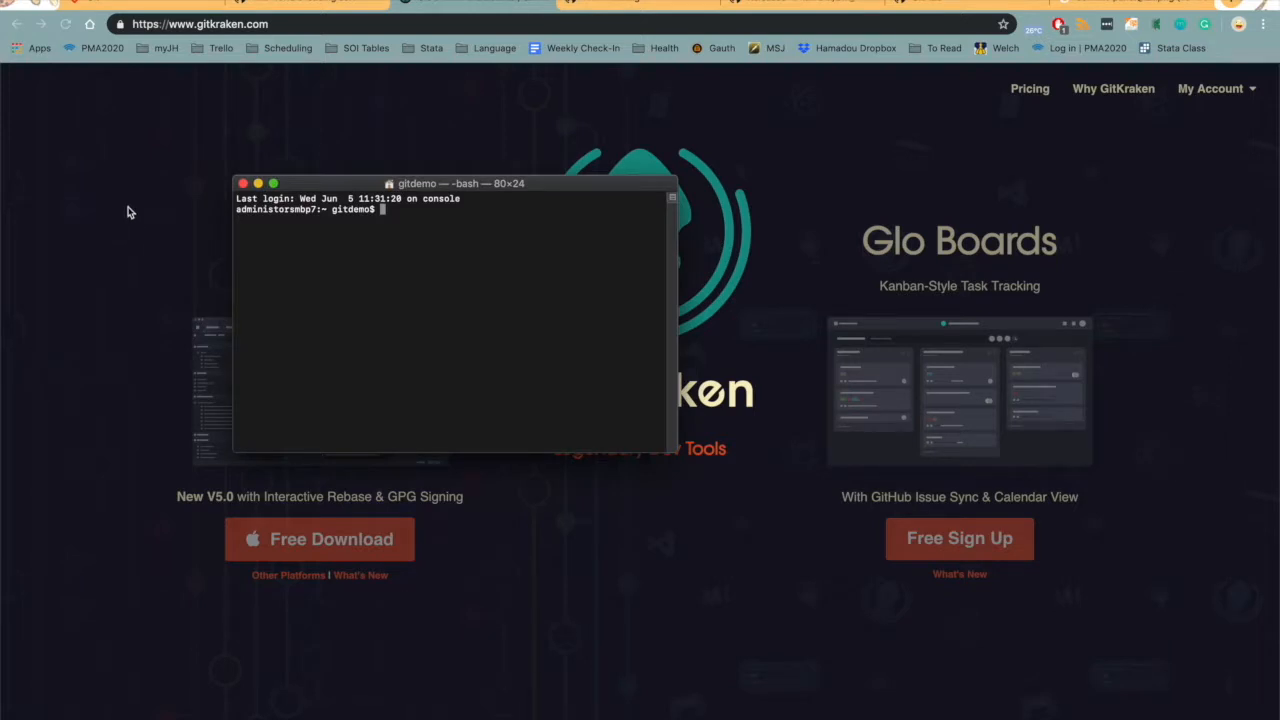
mouse_move(446, 190)
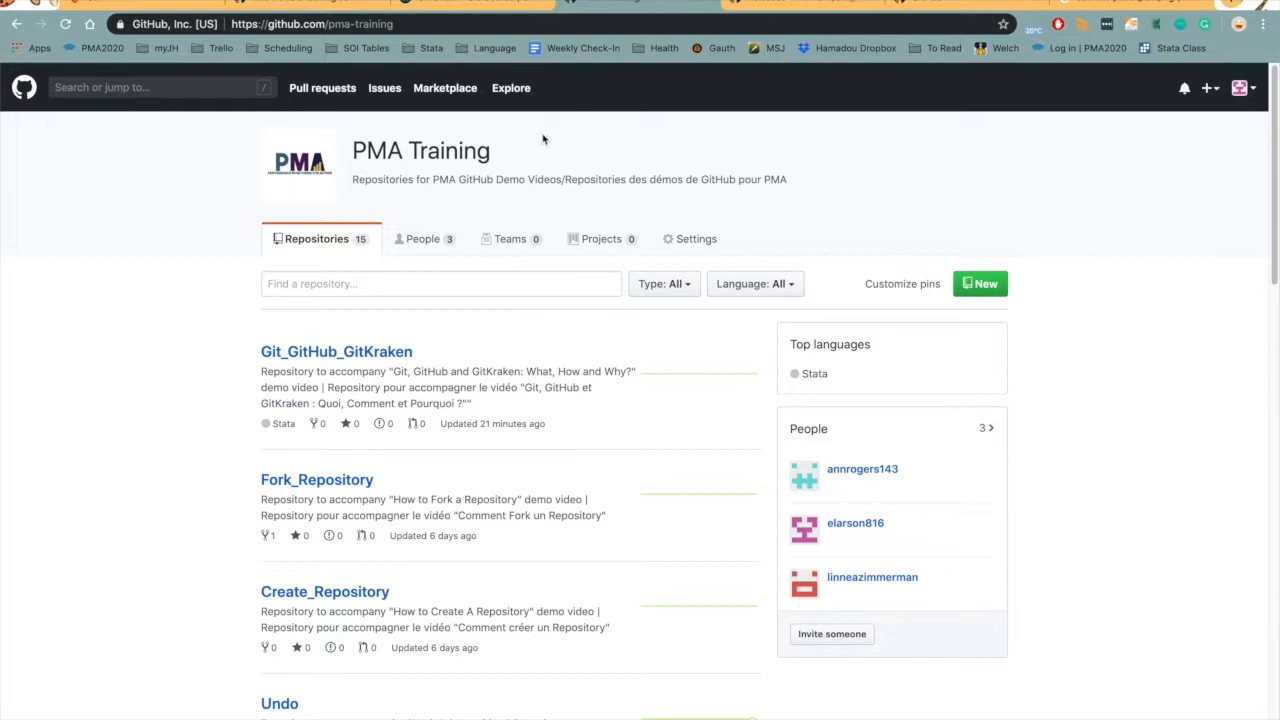
mouse_move(210, 311)
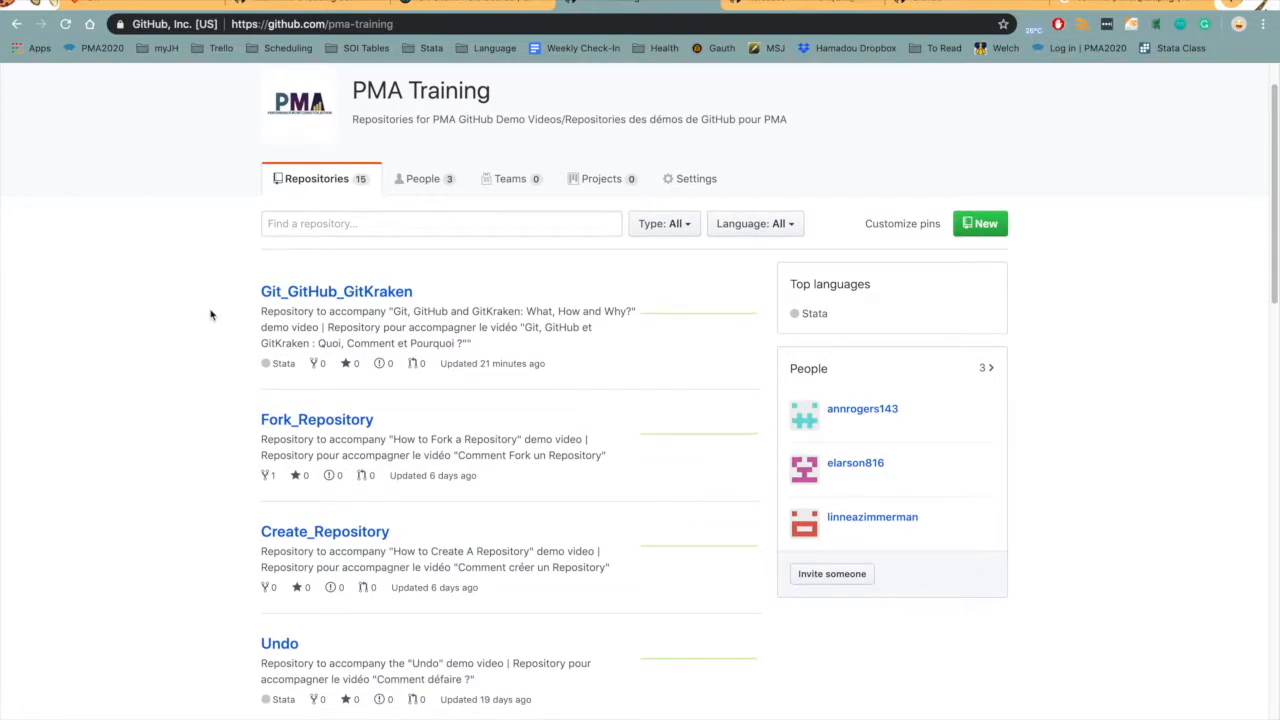
scroll("down", 3)
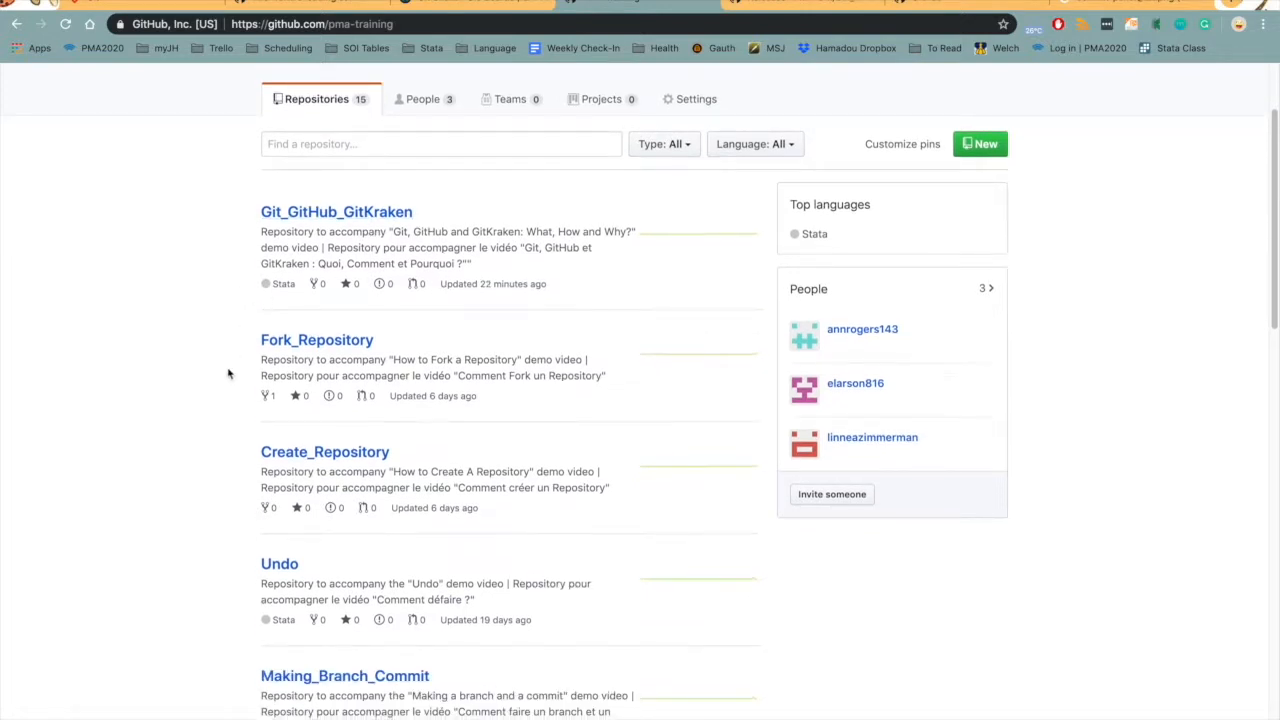
scroll("down", 3)
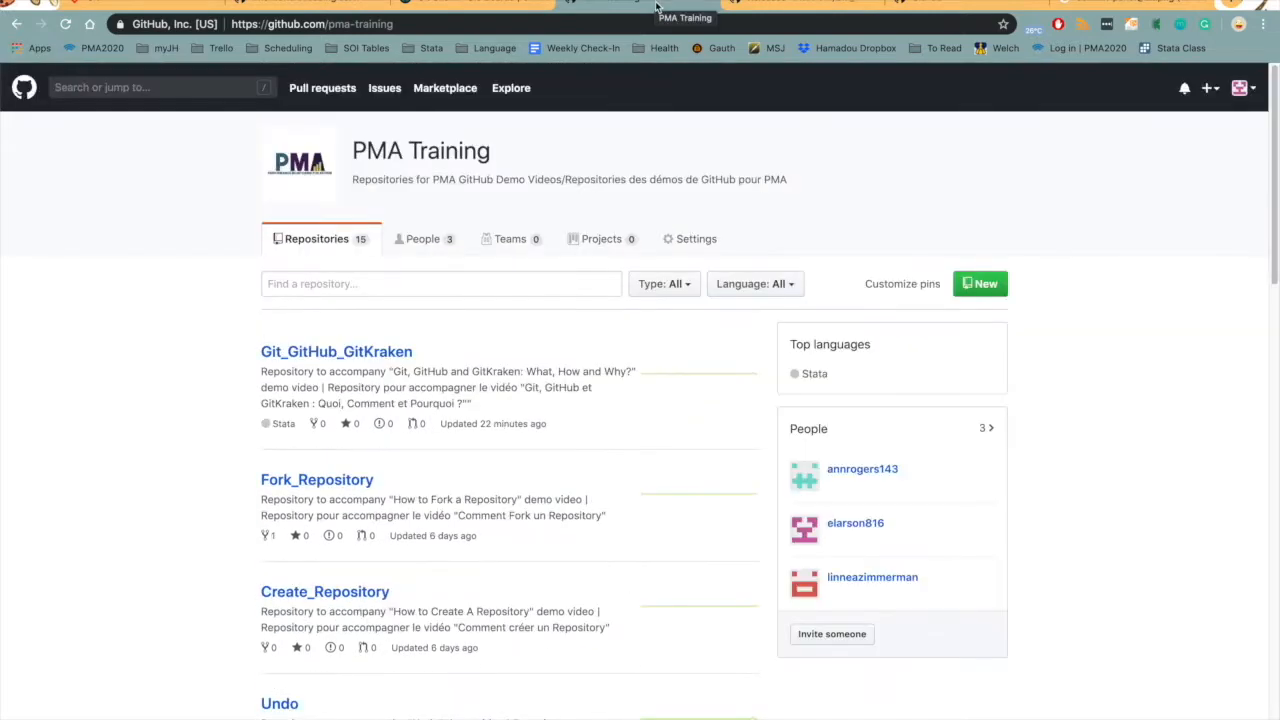
key("cmd+tab")
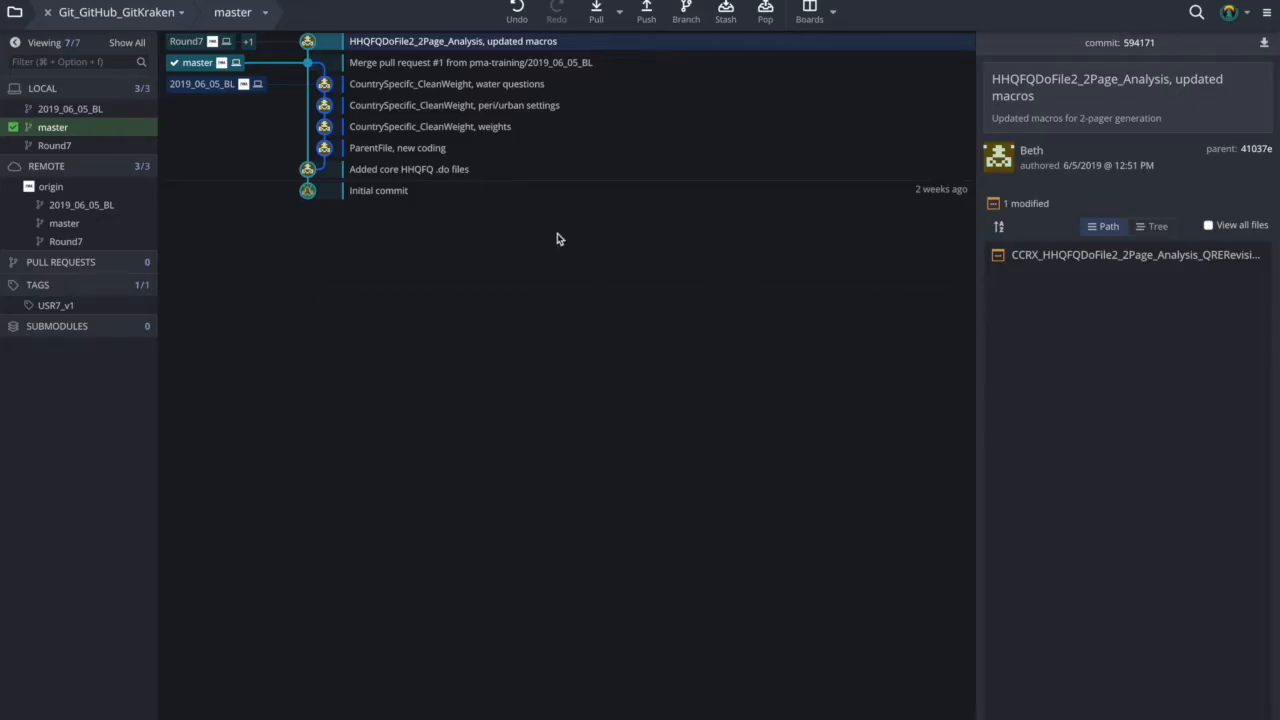
mouse_move(840, 297)
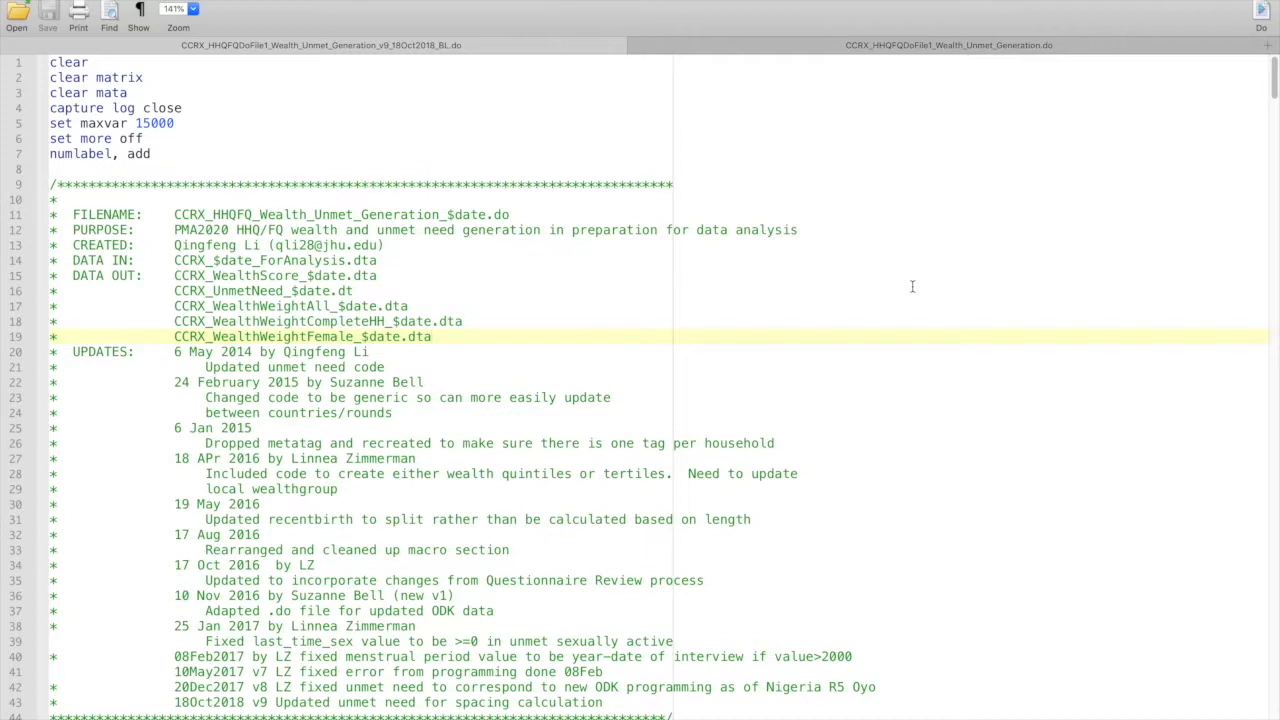
mouse_move(990, 278)
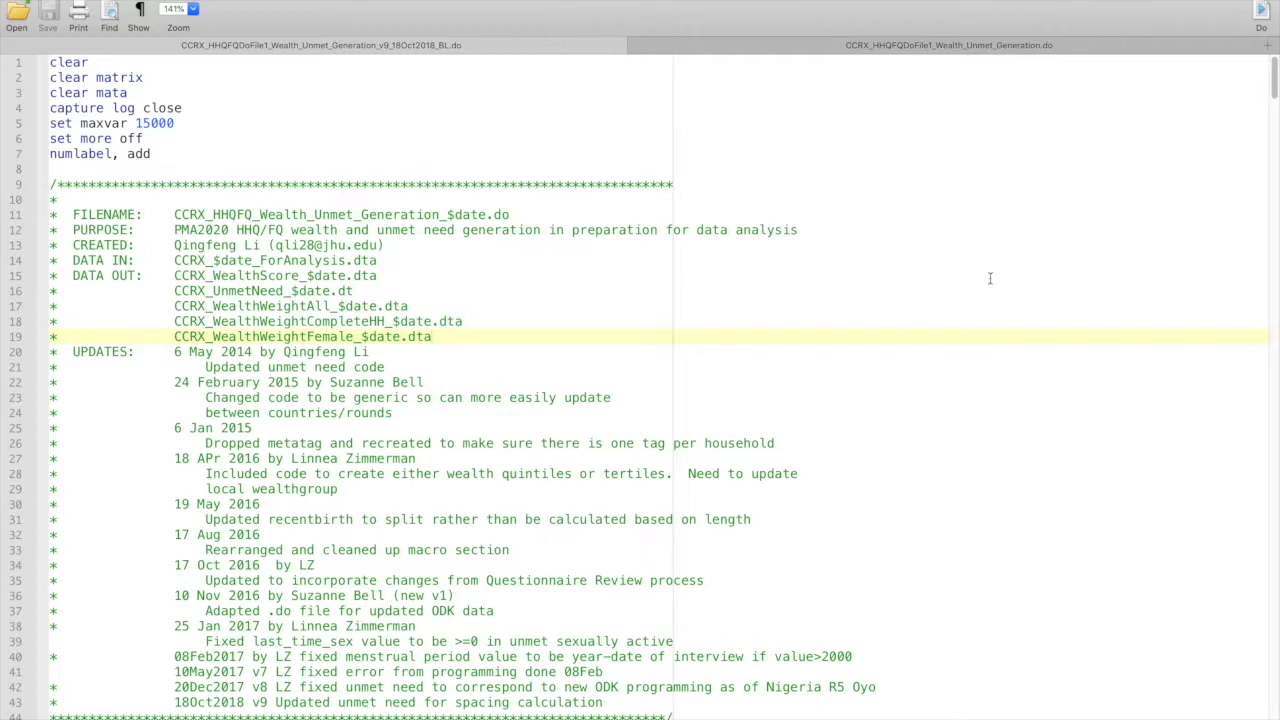
mouse_move(990, 272)
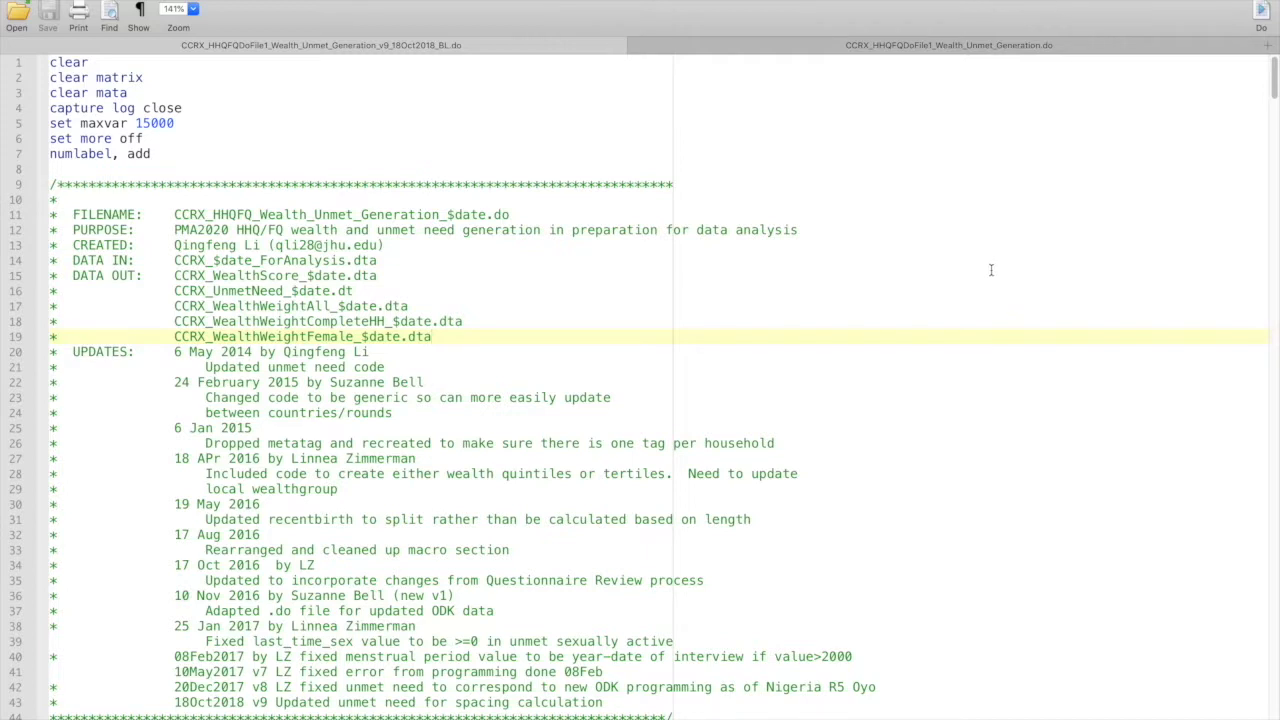
scroll("down", 3)
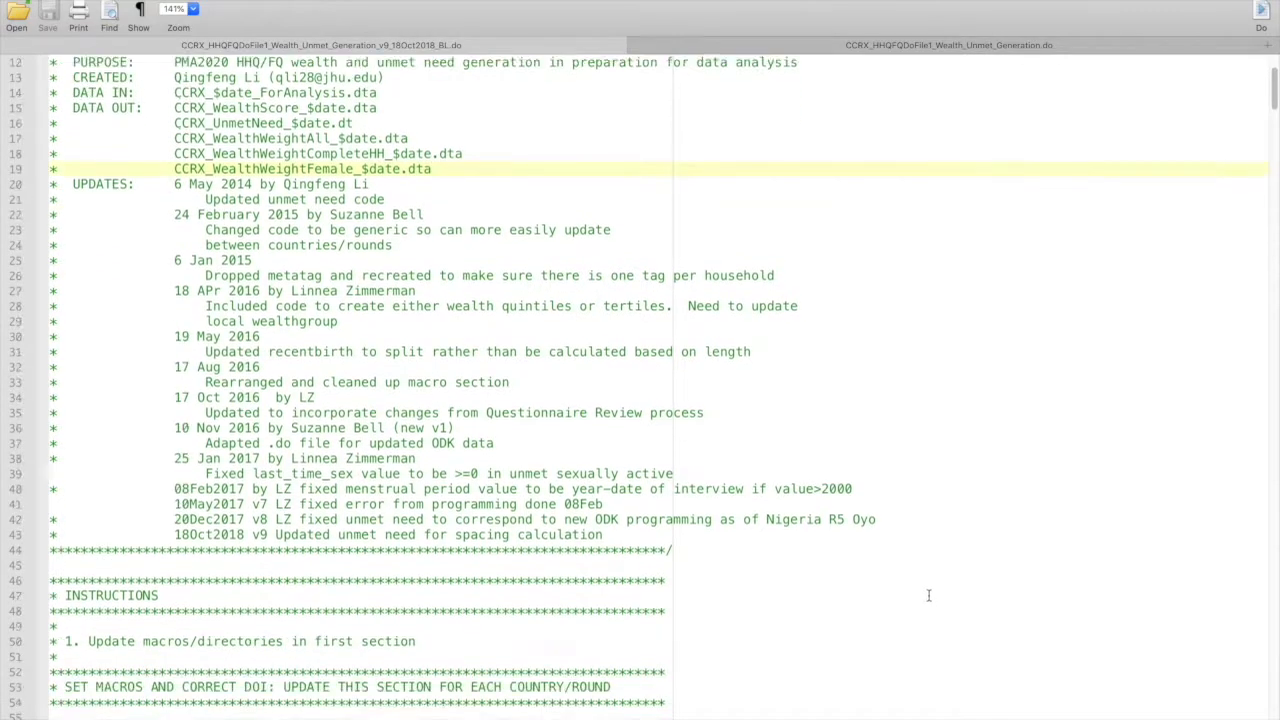
scroll("down", 3)
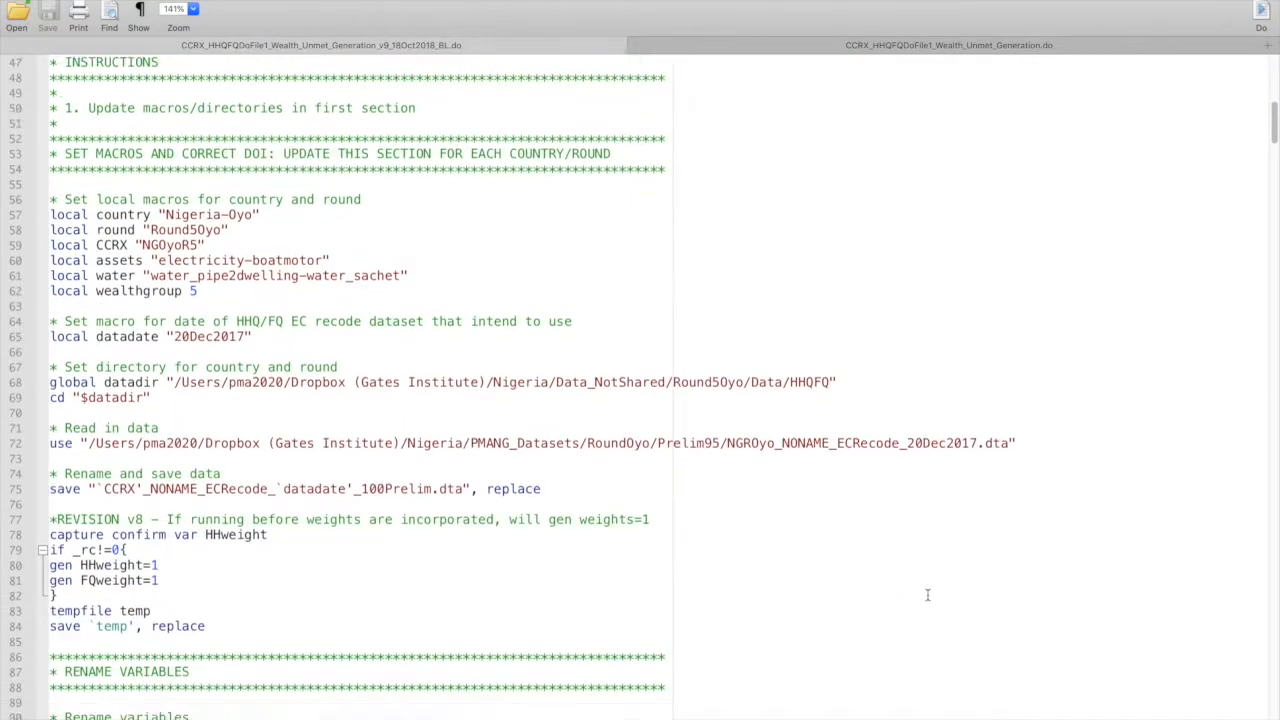
scroll("down", 3)
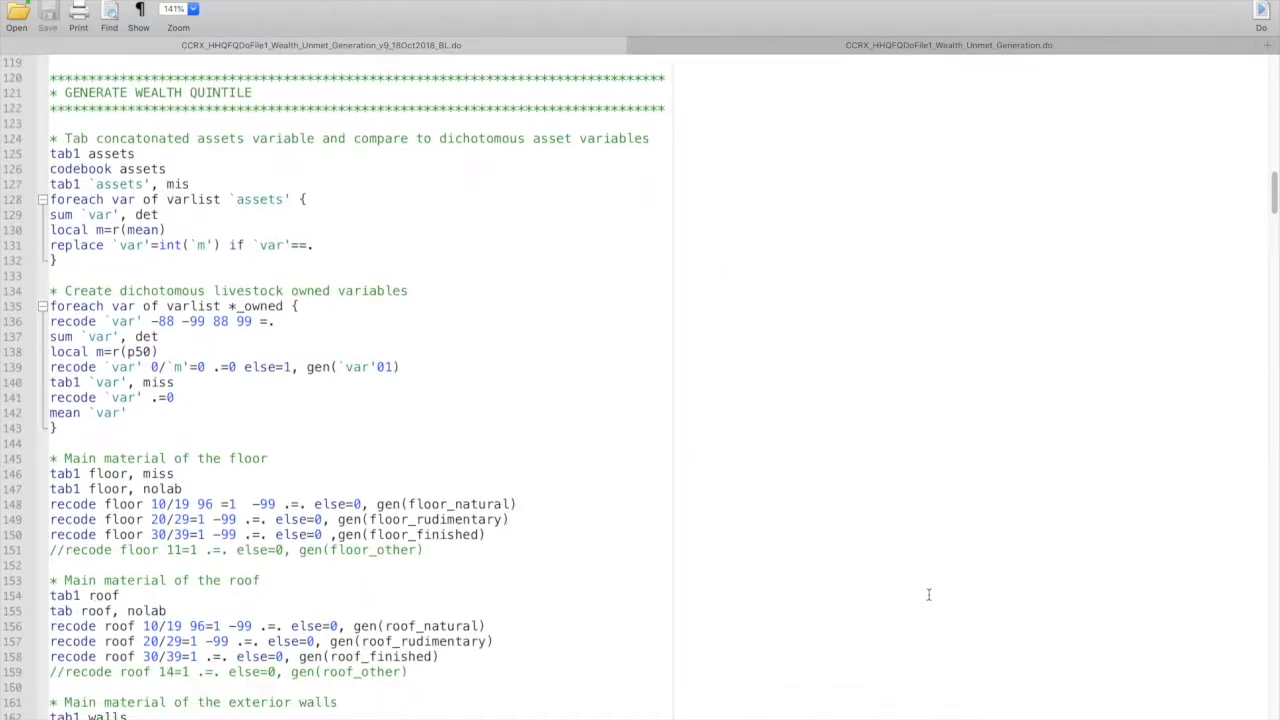
scroll("down", 3)
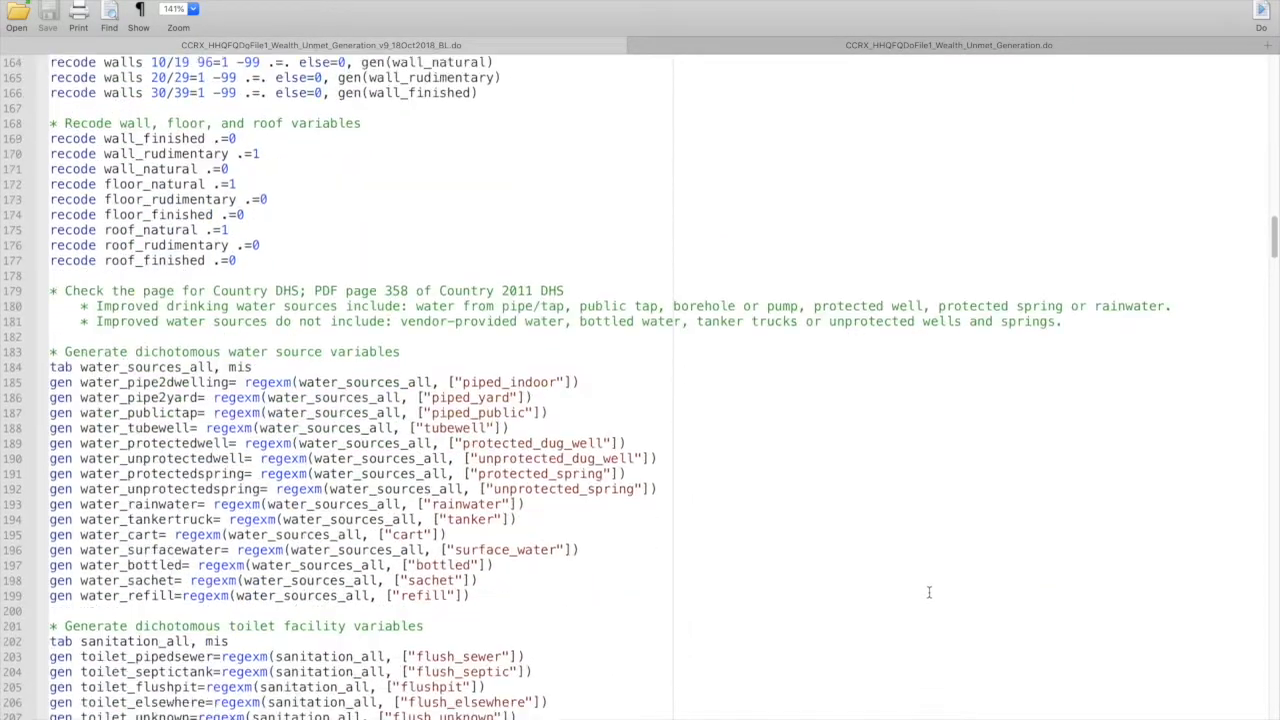
scroll("down", 3)
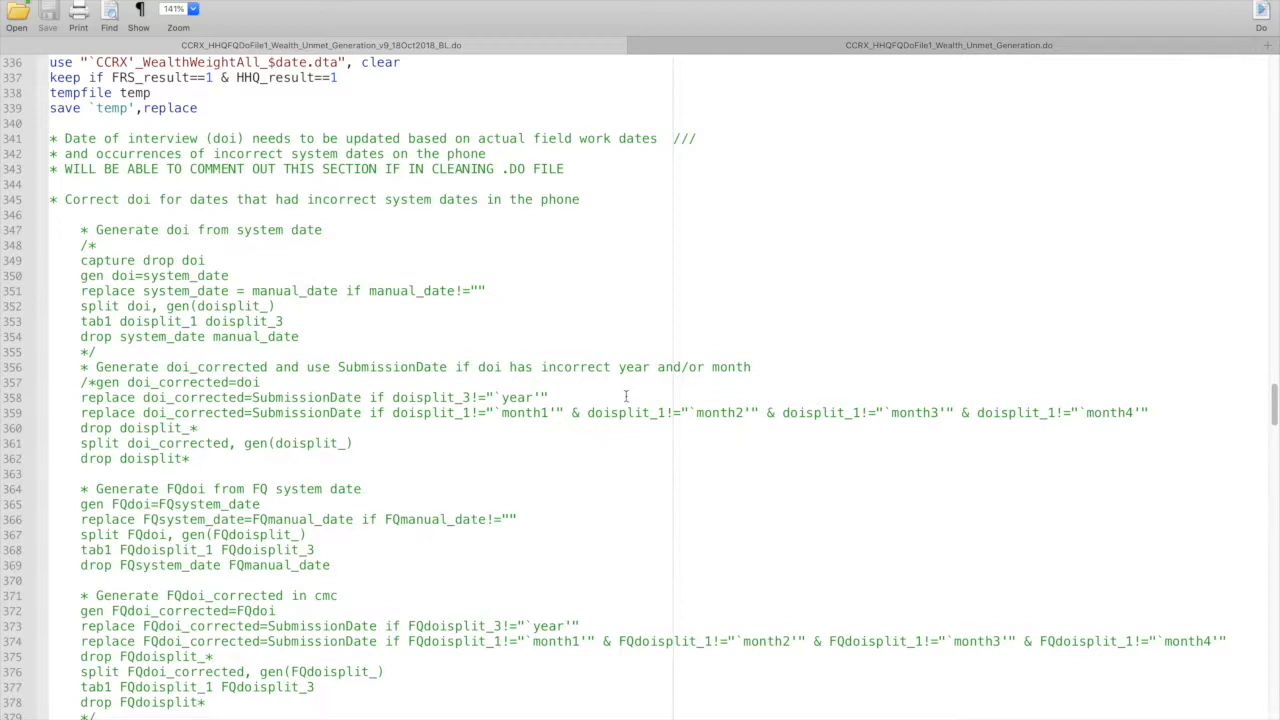
mouse_move(831, 260)
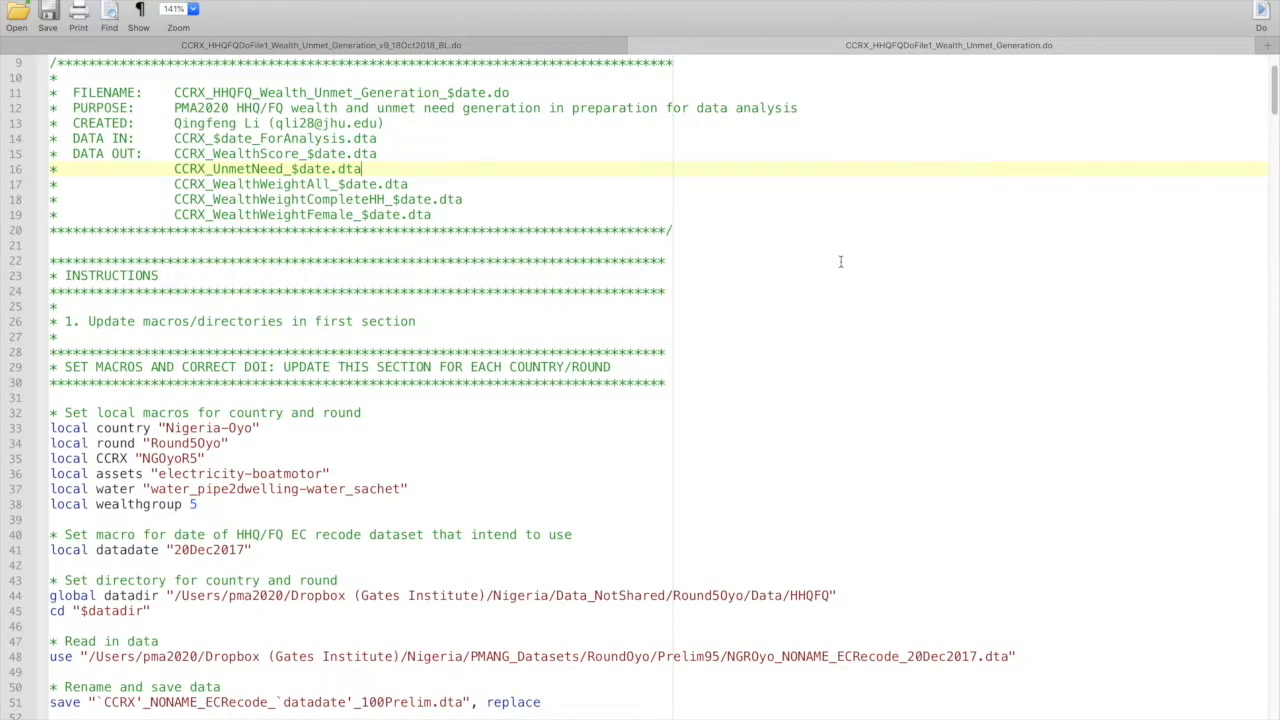
scroll("down", 3)
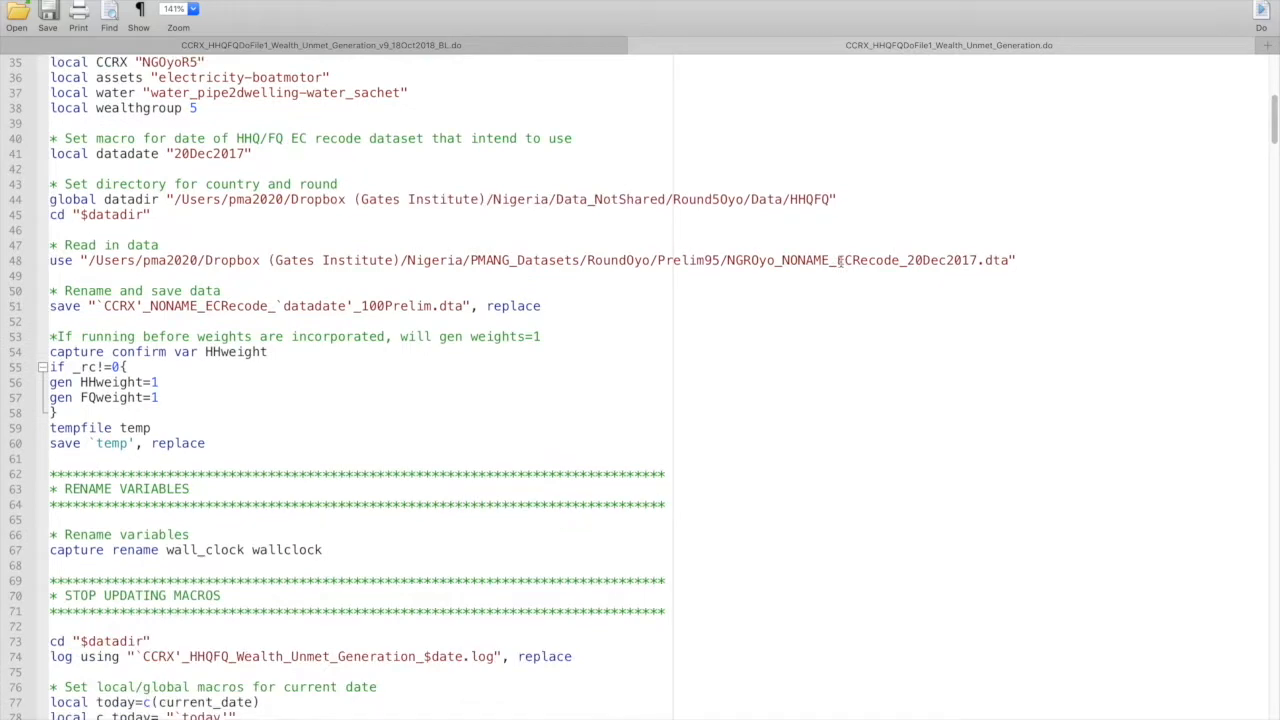
scroll("down", 3)
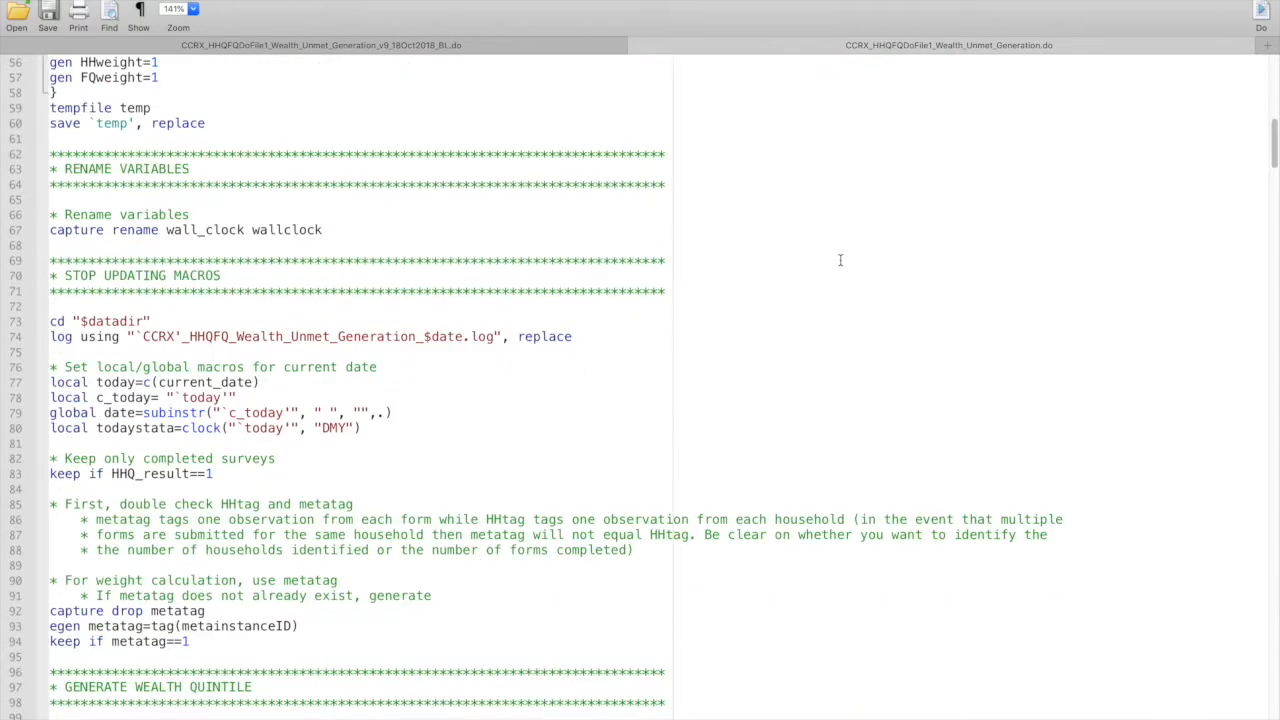
scroll("down", 3)
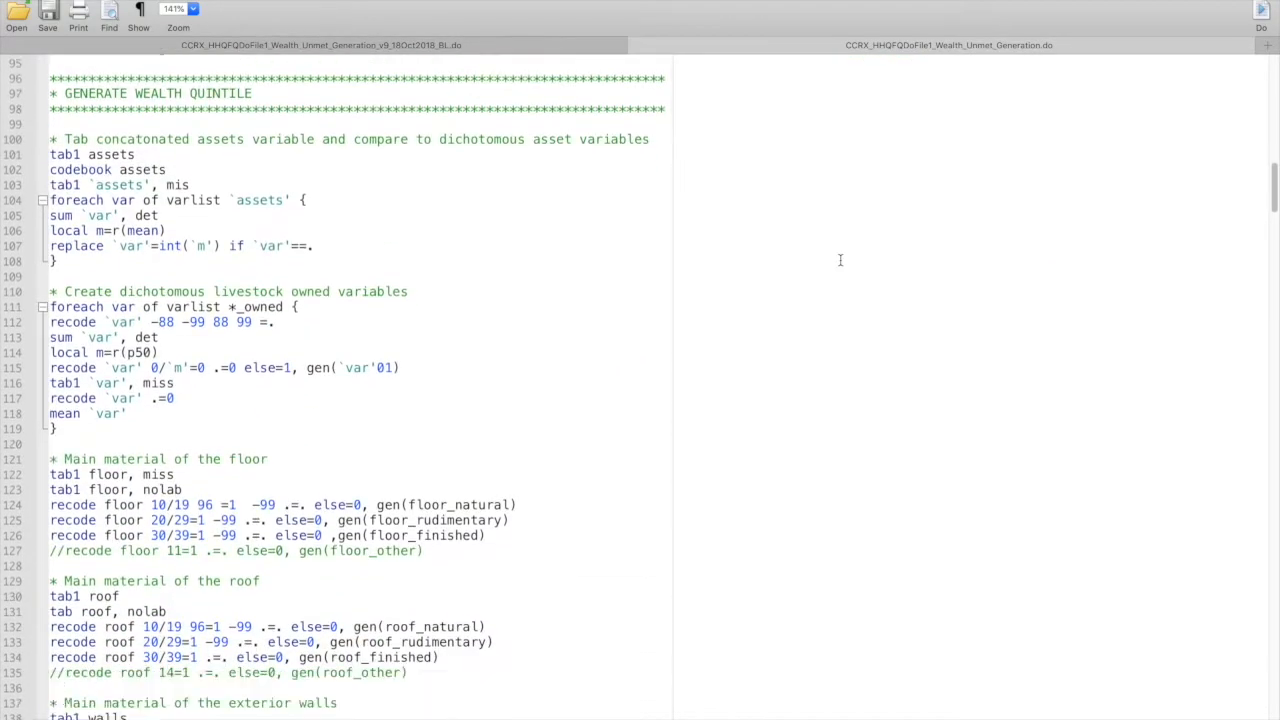
scroll("down", 3)
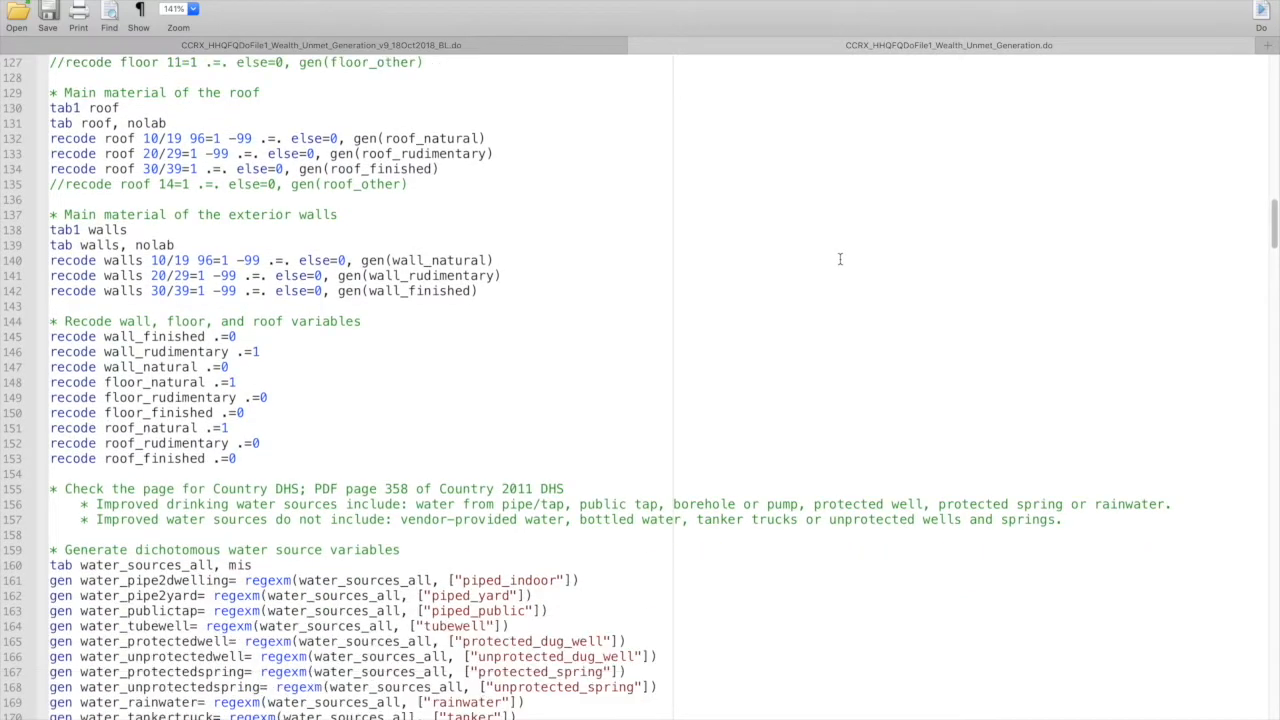
scroll("down", 3)
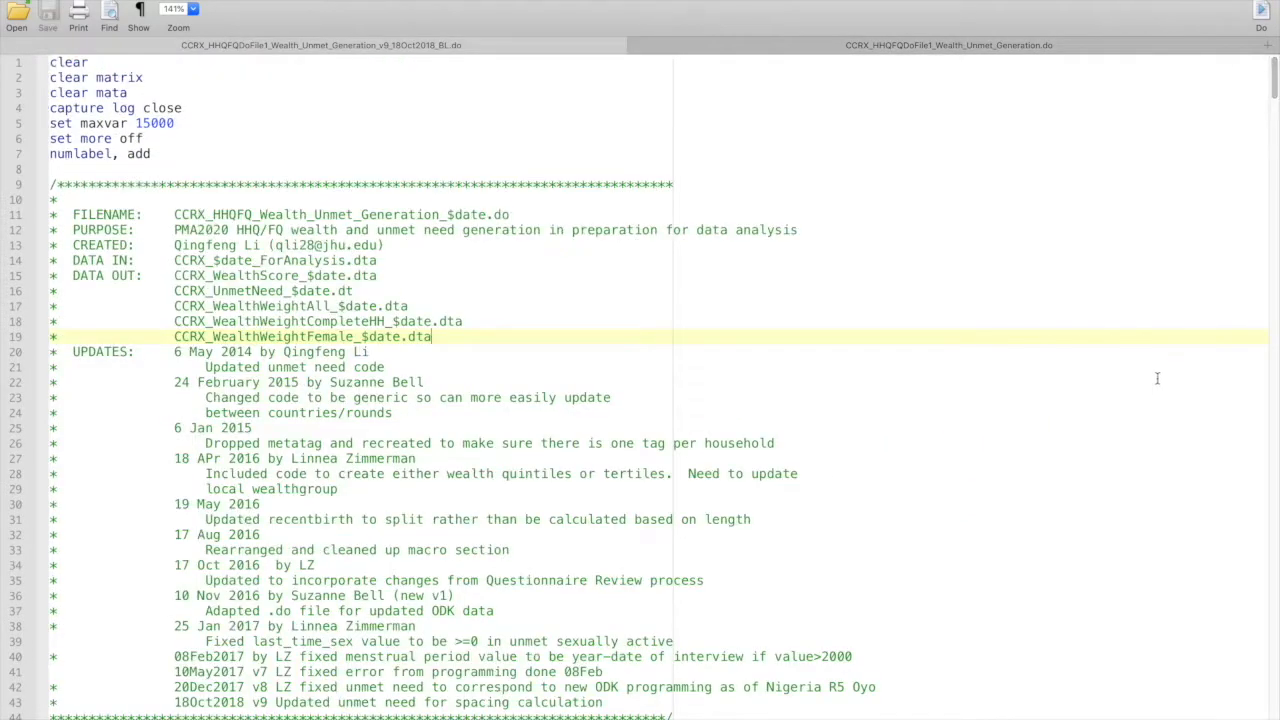
mouse_move(1132, 410)
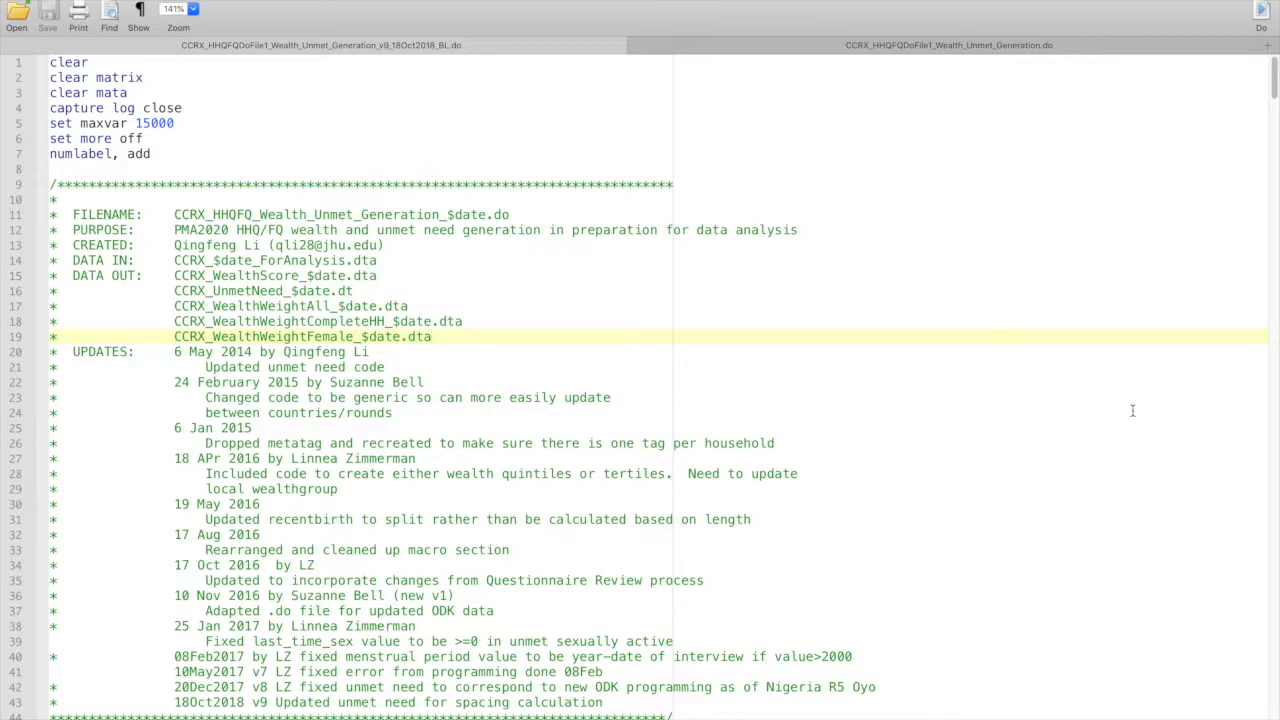
mouse_move(633, 309)
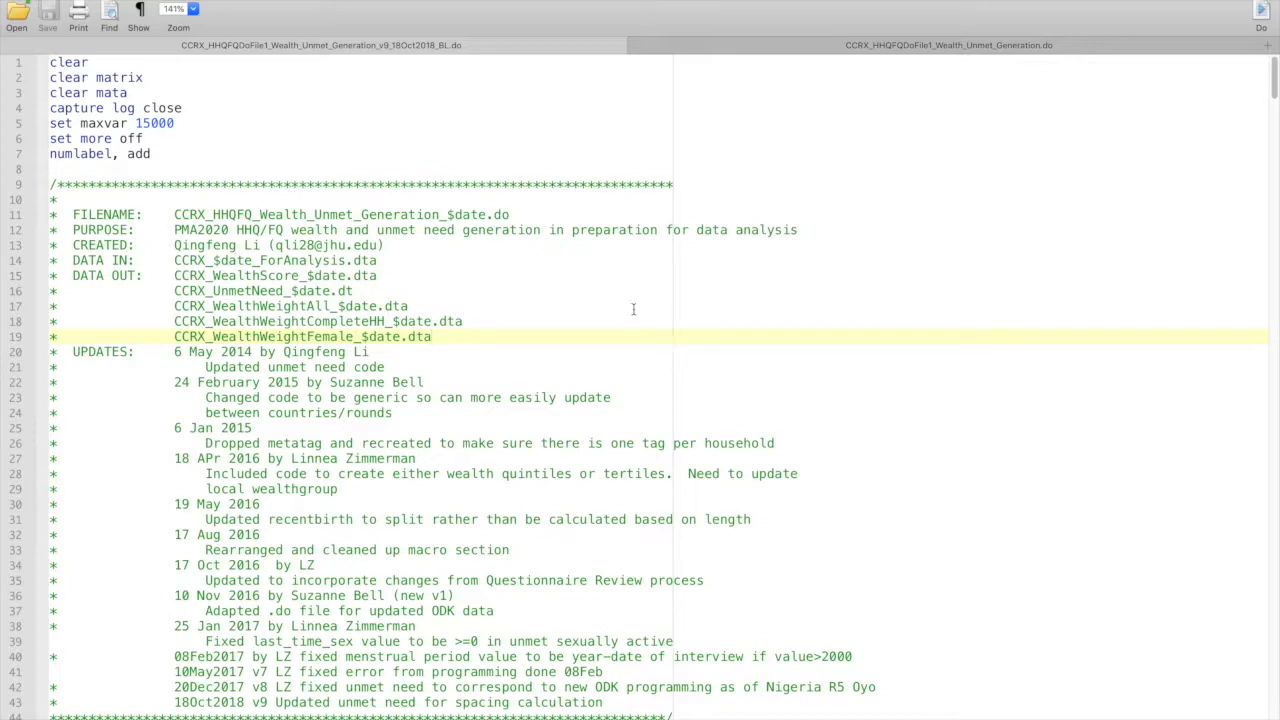
mouse_move(598, 406)
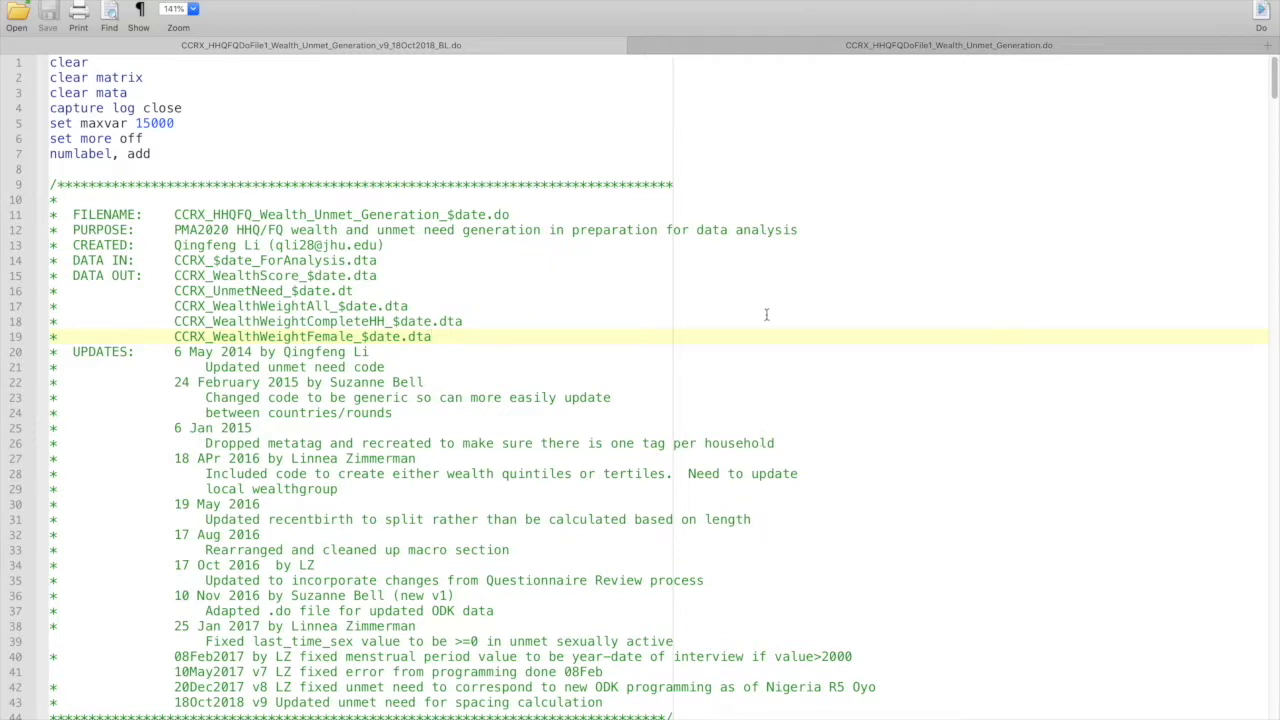
Switch from the do-file to GitKraken's Git_GitHub_GitKraken commit graph with Cmd+Tab
key("cmd+tab")
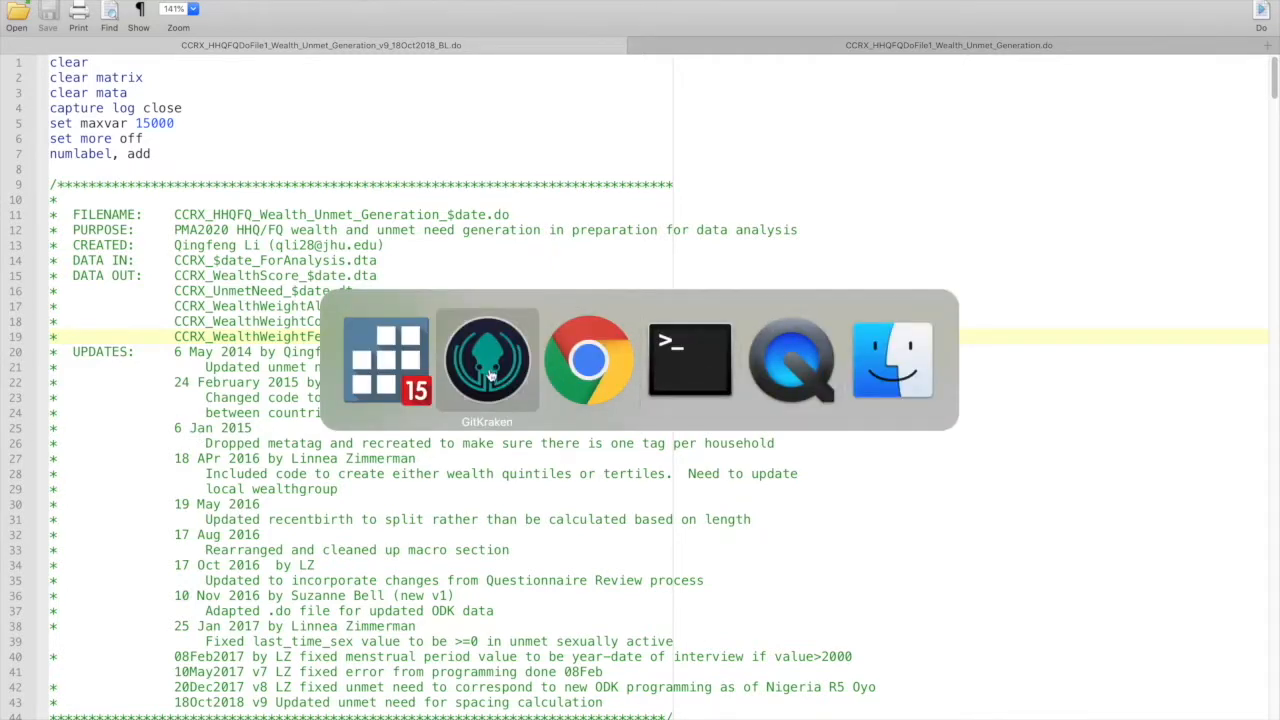
left_click(487, 358)
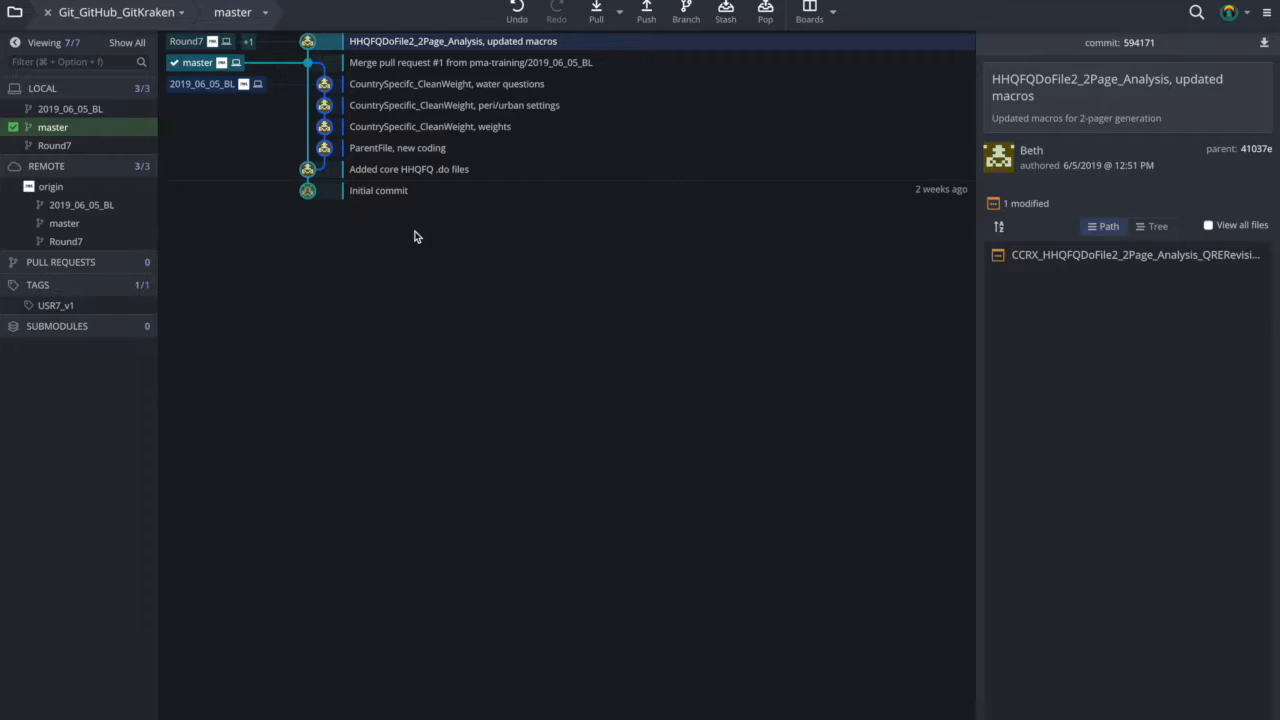
mouse_move(401, 229)
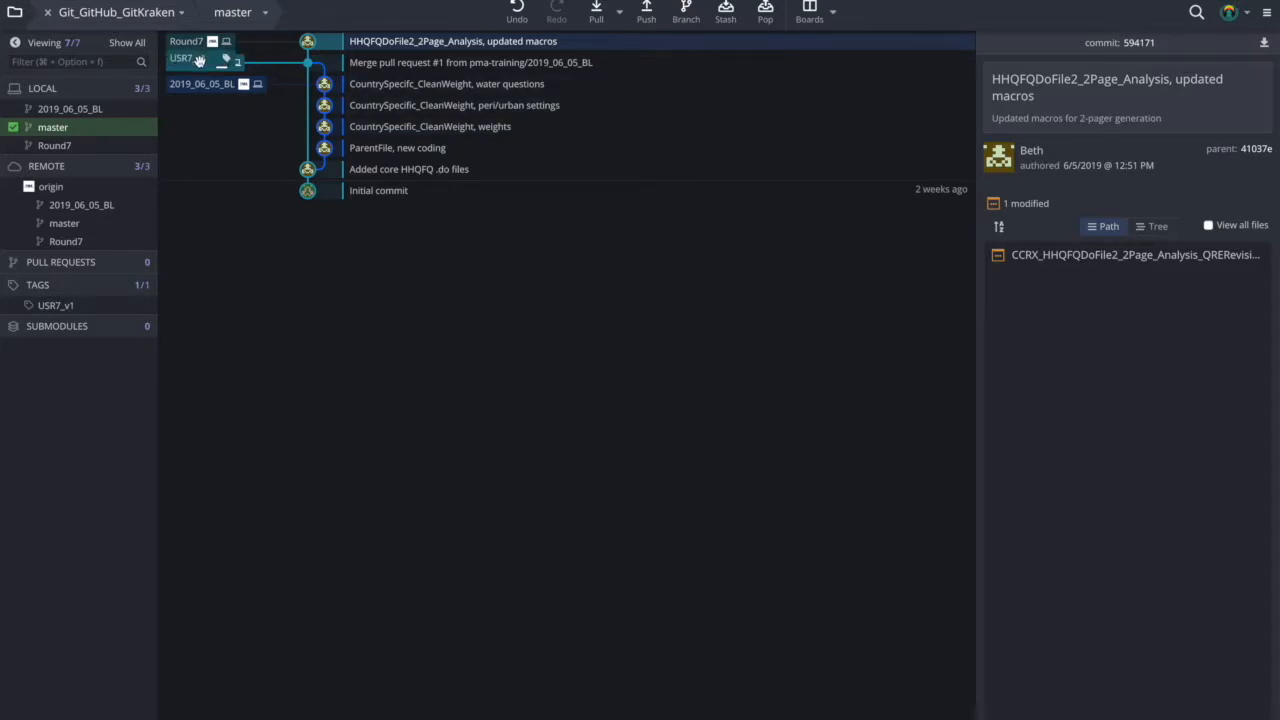
mouse_move(203, 58)
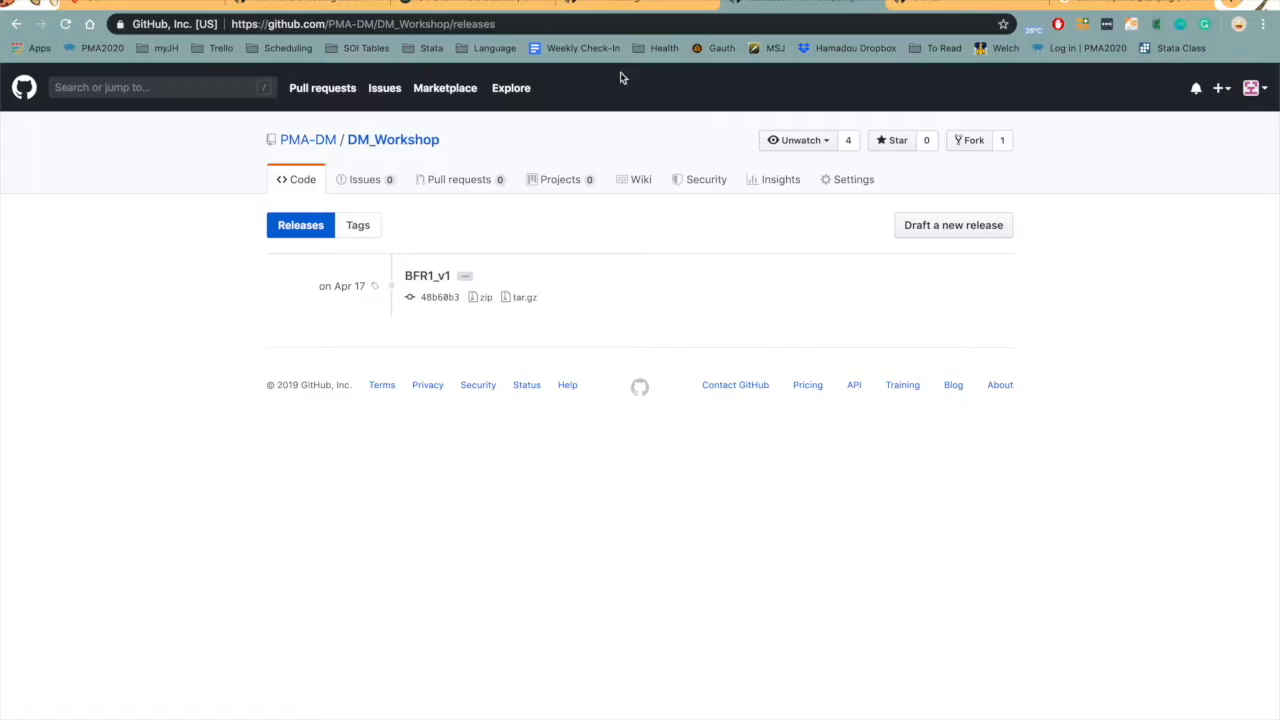
mouse_move(442, 315)
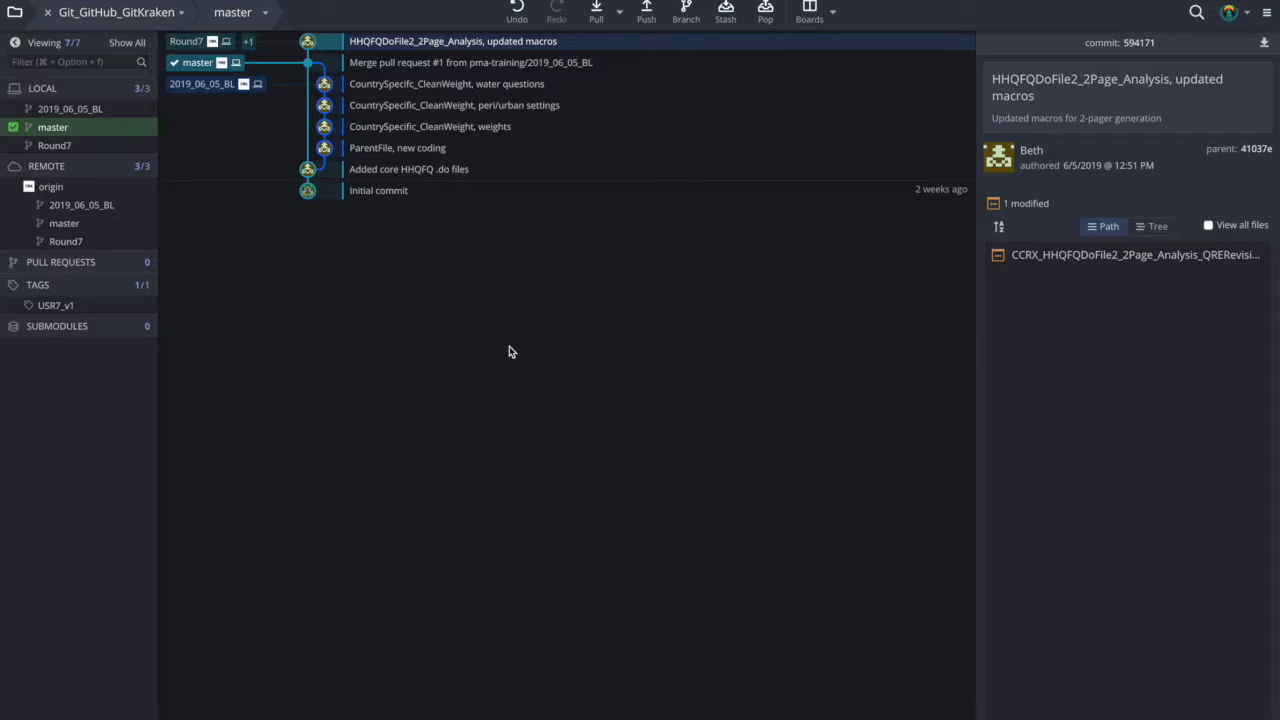
mouse_move(646, 12)
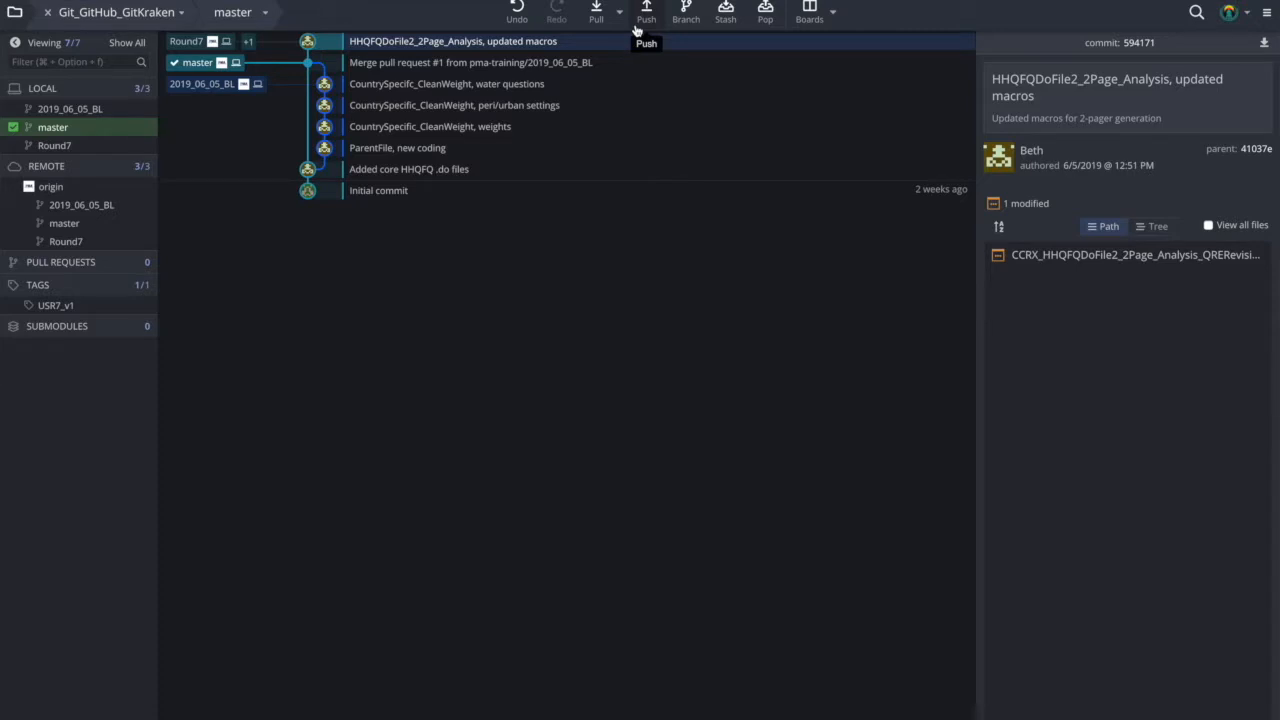
mouse_move(596, 12)
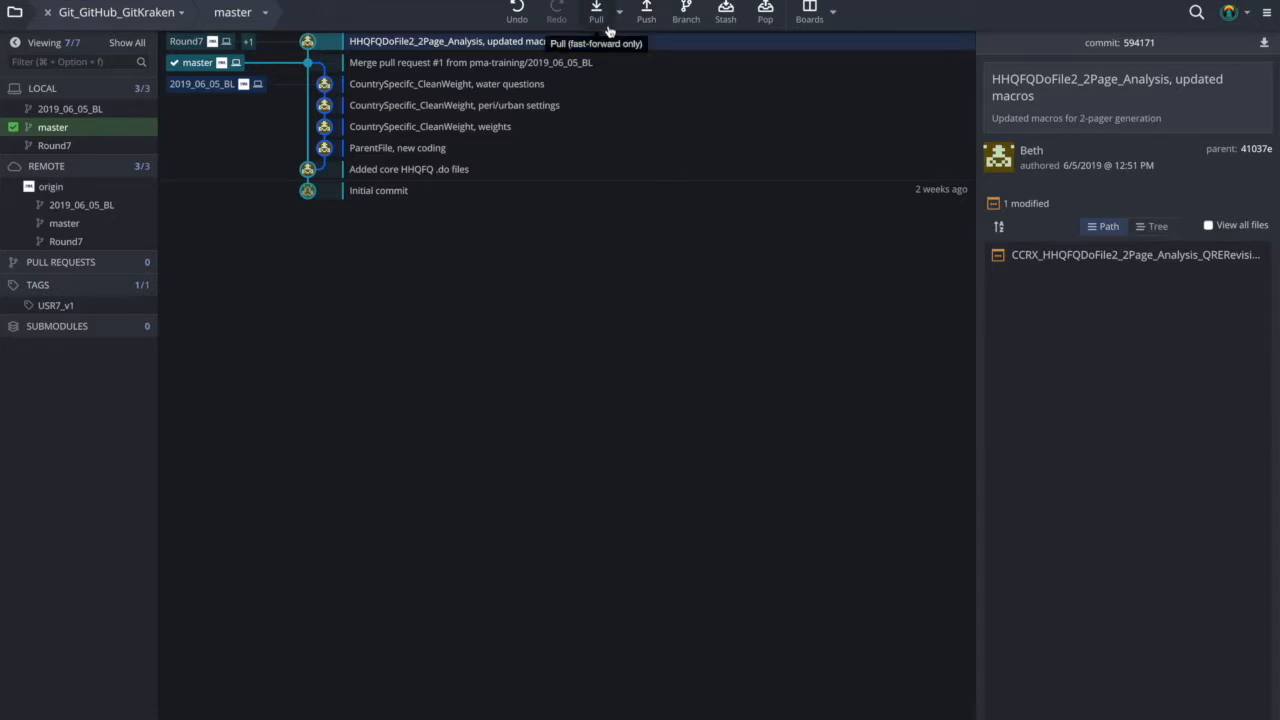